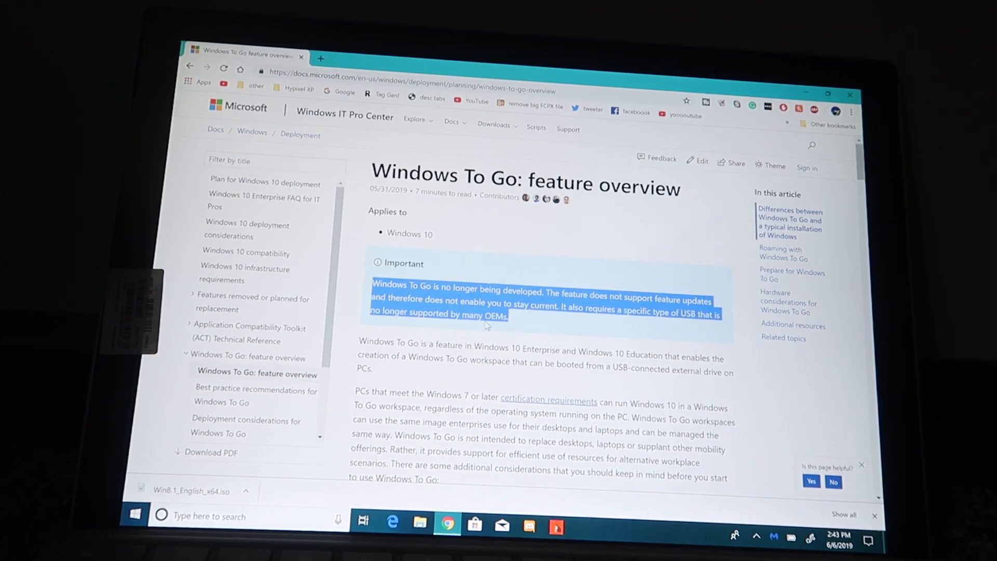
pyautogui.moveTo(557, 324)
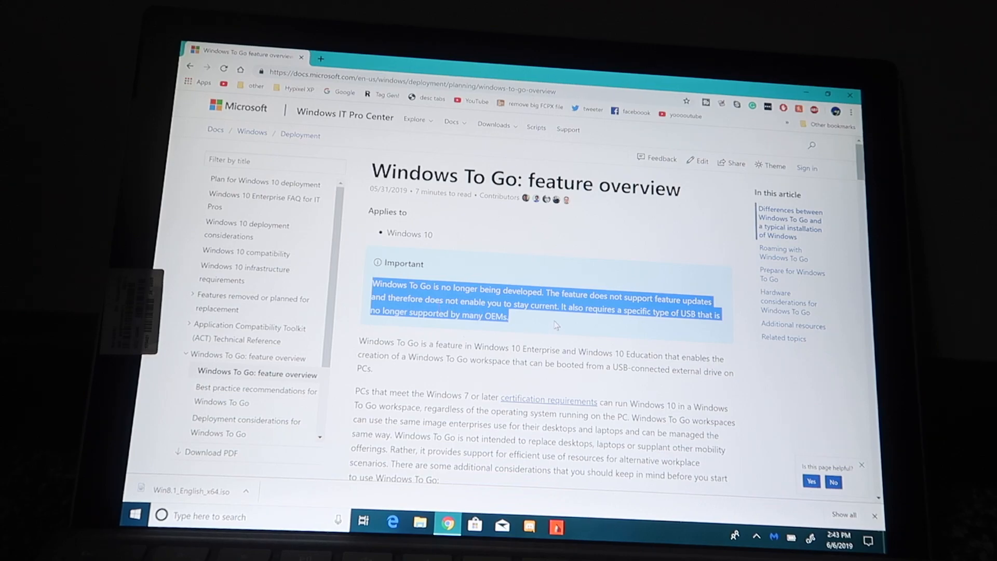
pyautogui.moveTo(697, 327)
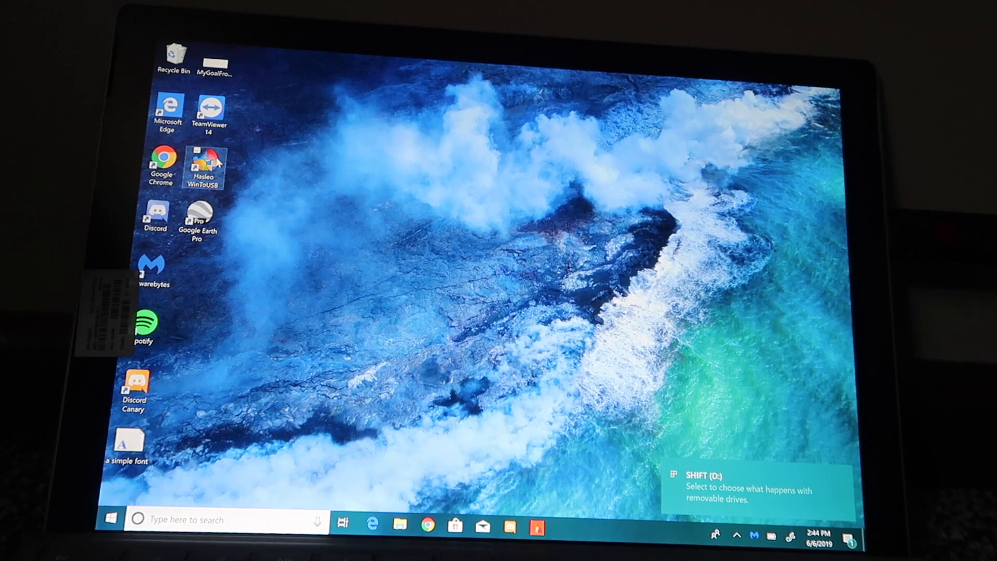
# Launch WinToUSB, load the Windows 8.1 ISO and dismiss the unsupported edition error.
pyautogui.doubleClick(201, 164)
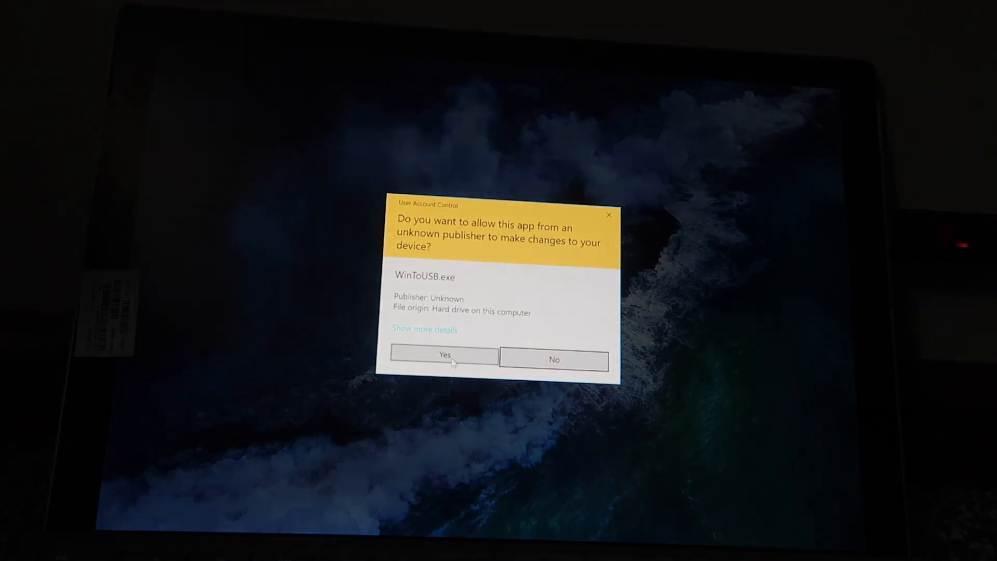
pyautogui.click(443, 355)
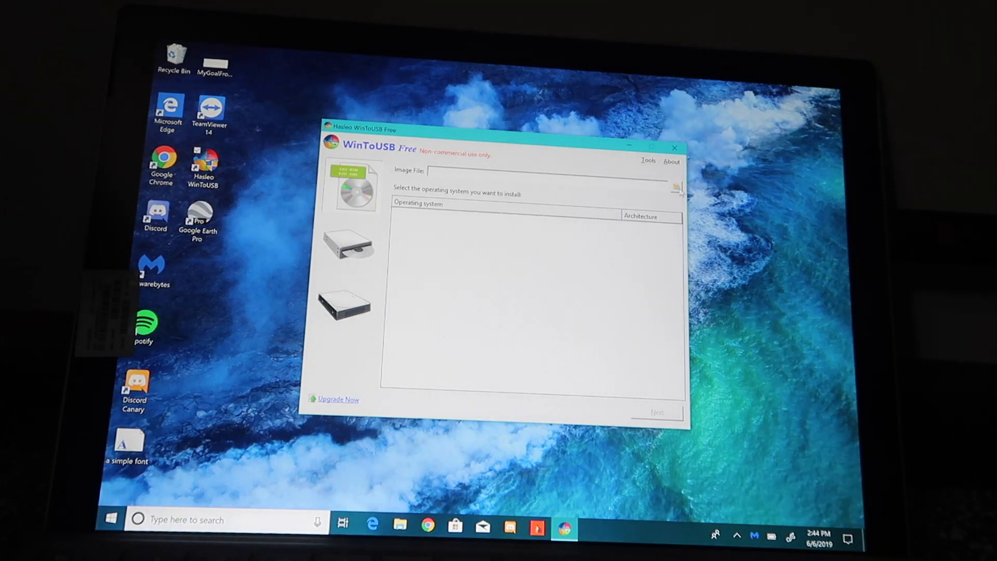
pyautogui.click(677, 186)
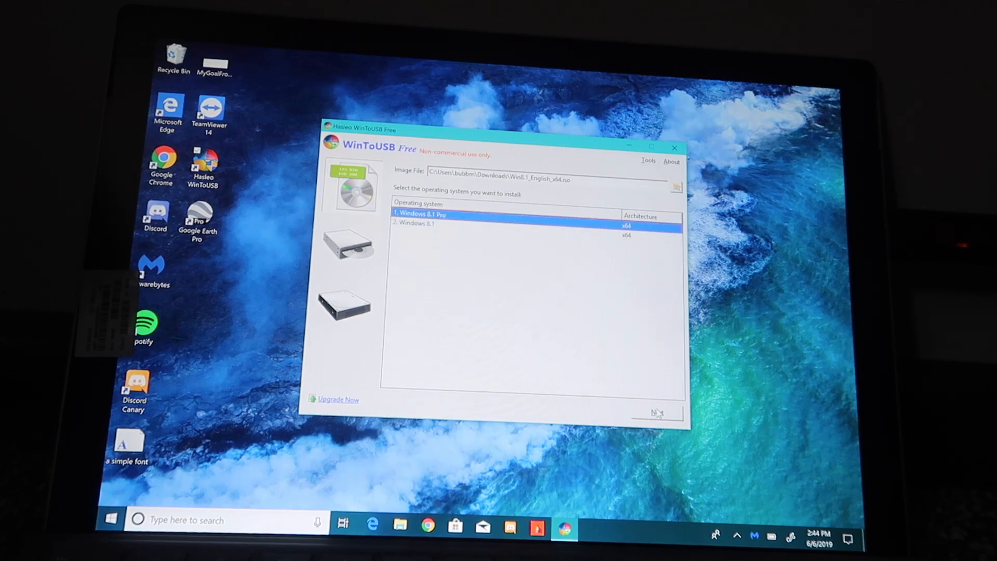
pyautogui.click(657, 412)
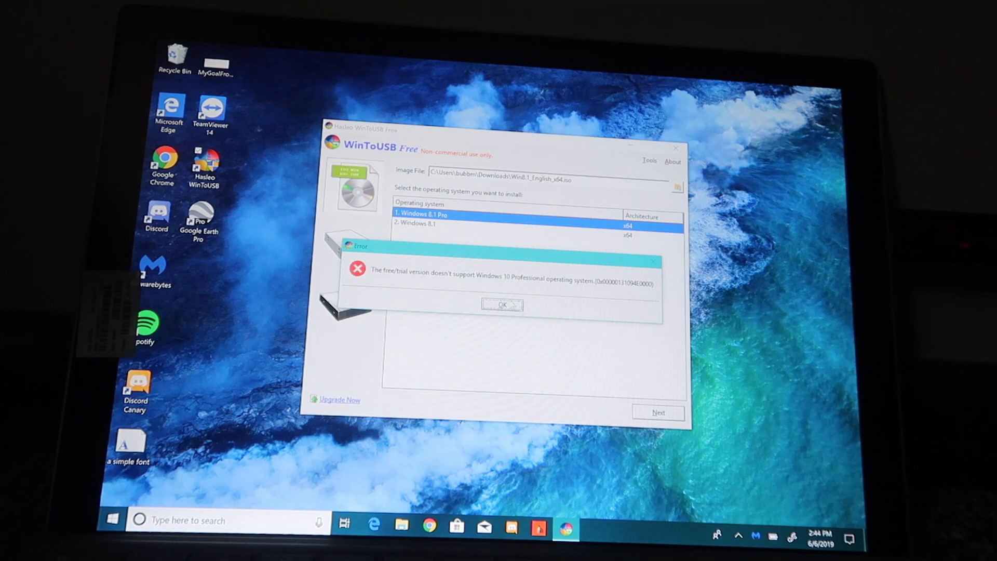
pyautogui.click(502, 305)
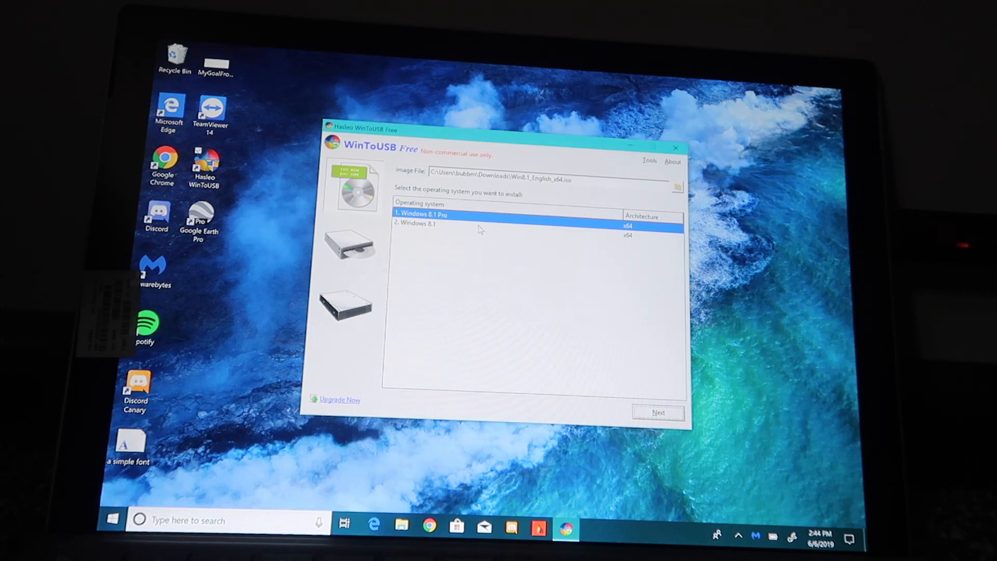
# Select the SanDisk Cruzer Glide as destination with the GPT for UEFI partition scheme.
pyautogui.click(659, 412)
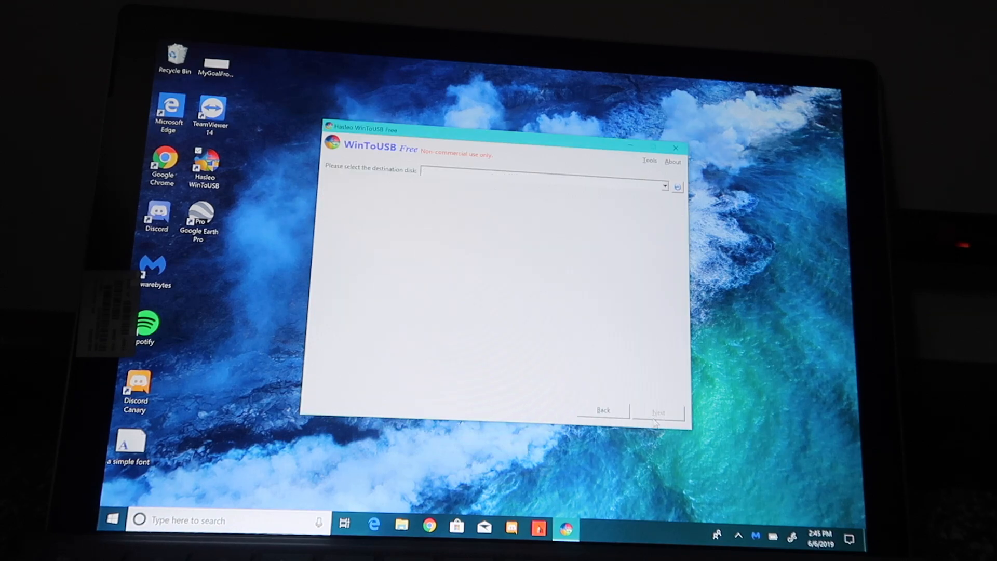
pyautogui.moveTo(656, 349)
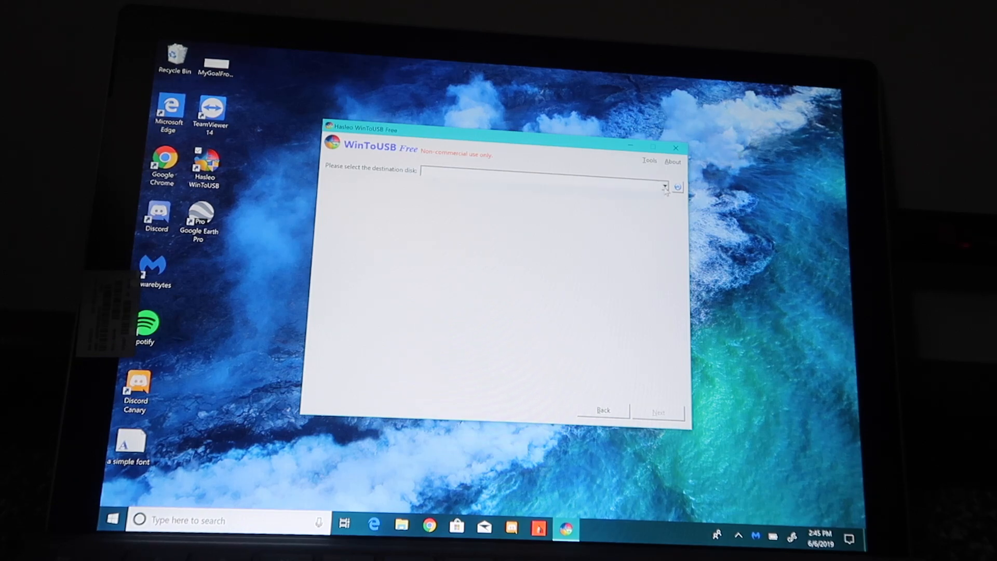
pyautogui.click(663, 187)
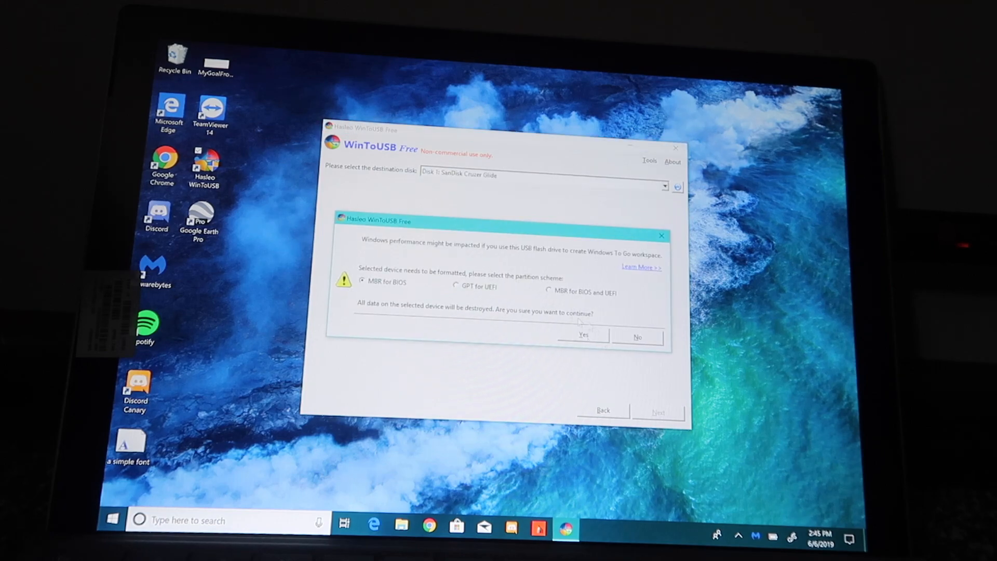
pyautogui.click(581, 335)
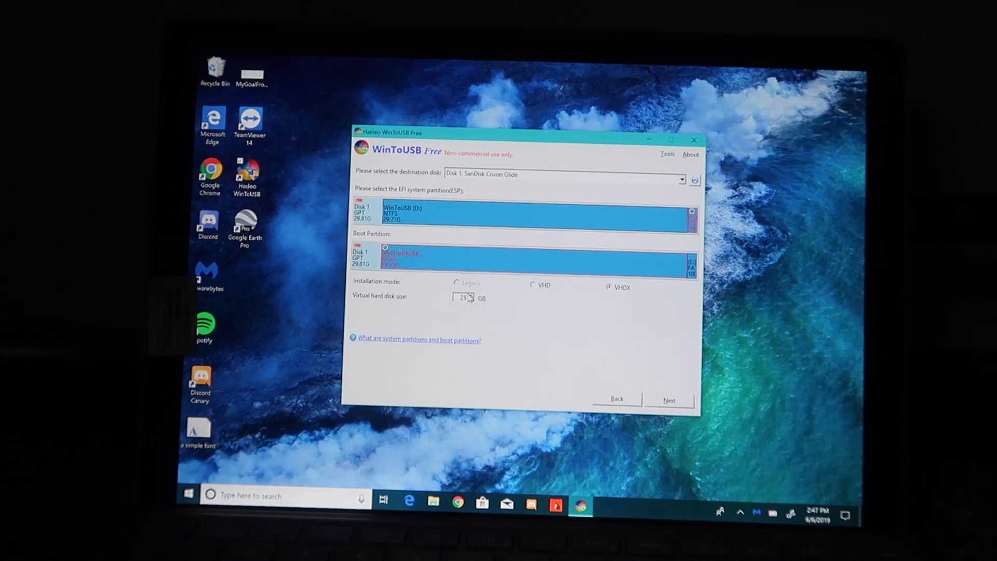
# Enlarge the virtual hard disk, dismiss the VHDX error and install Windows 8.1 to USB.
pyautogui.click(471, 295)
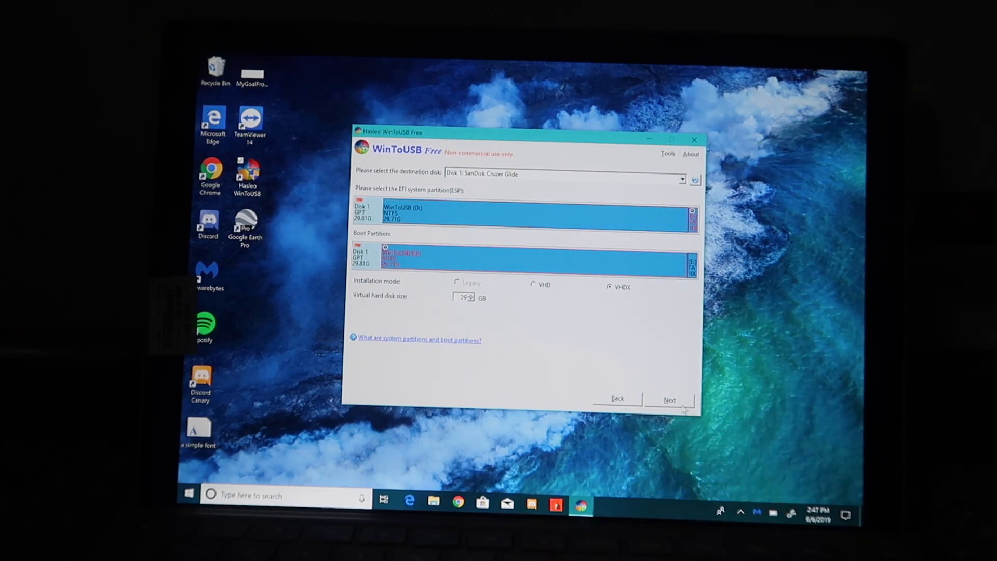
pyautogui.click(669, 400)
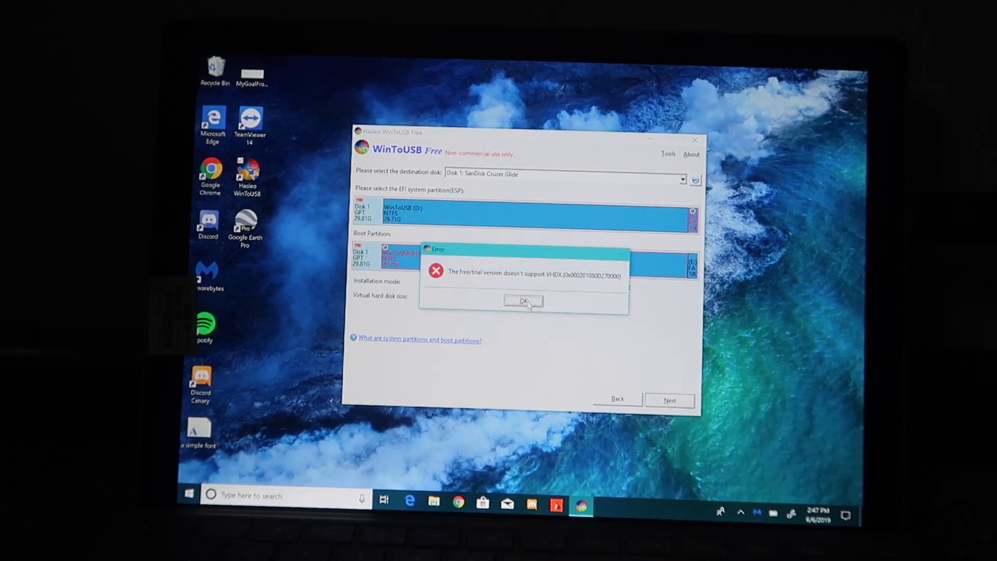
pyautogui.click(522, 300)
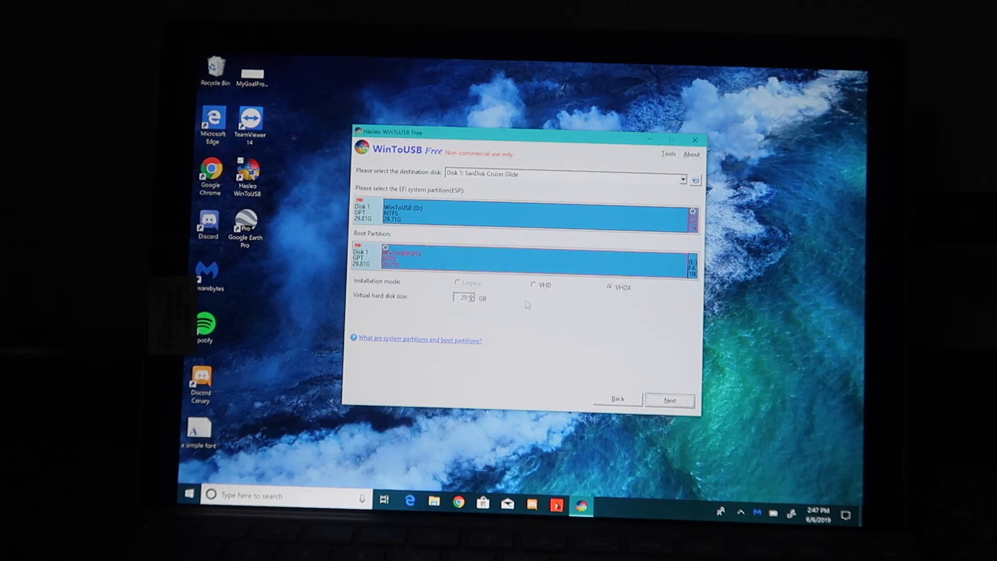
pyautogui.click(669, 400)
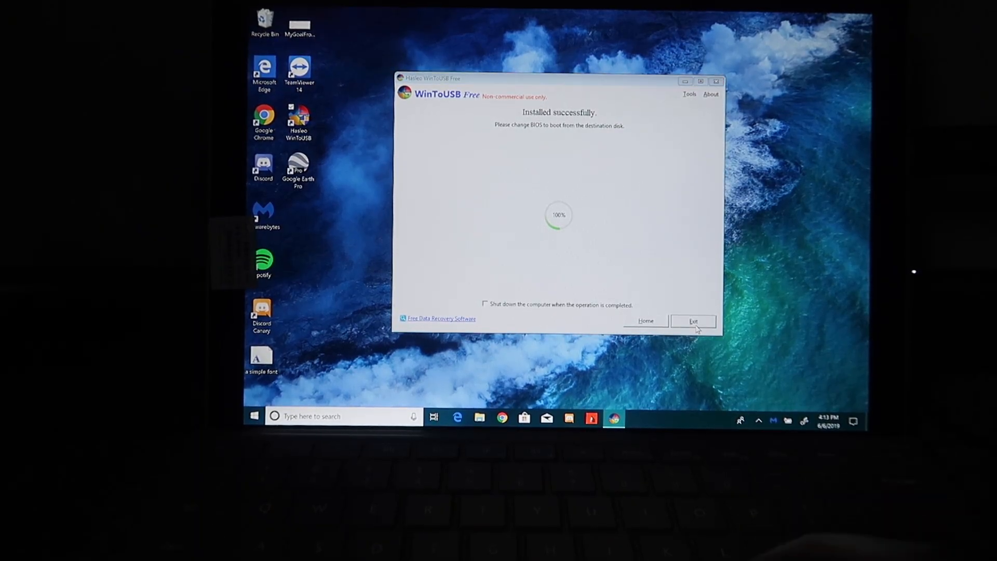
# Exit WinToUSB after the install and restart the laptop into Surface UEFI.
pyautogui.click(694, 321)
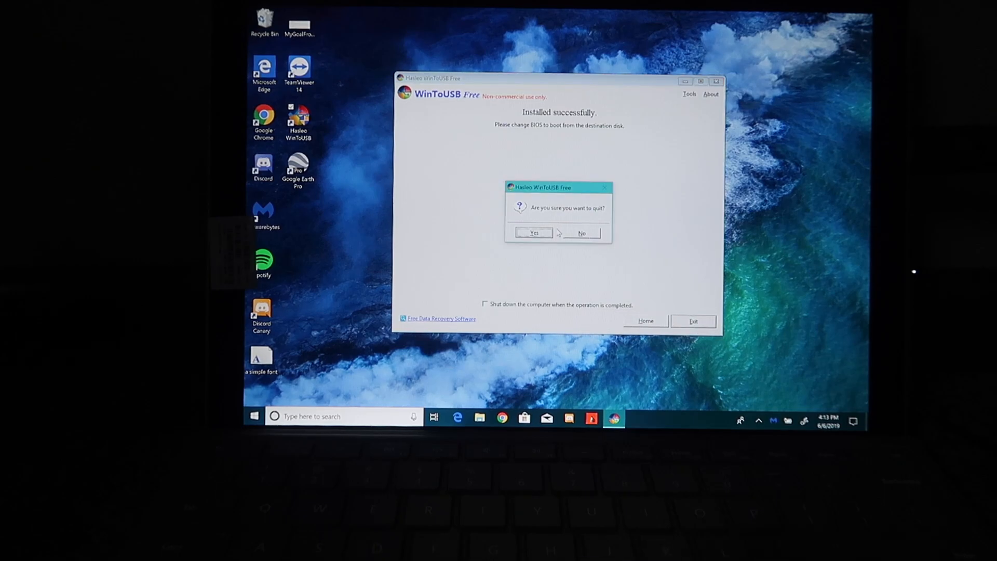
pyautogui.click(533, 233)
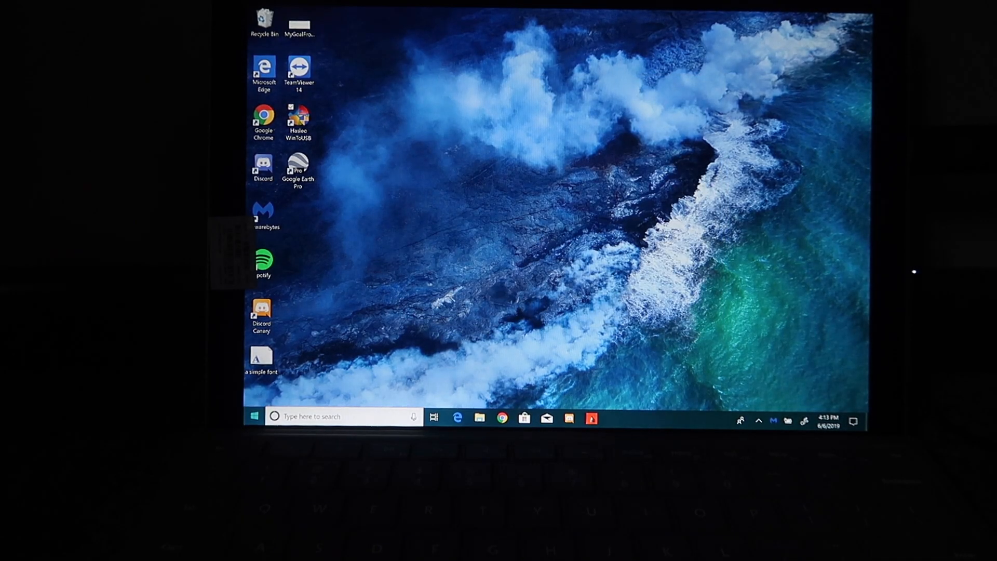
pyautogui.click(254, 416)
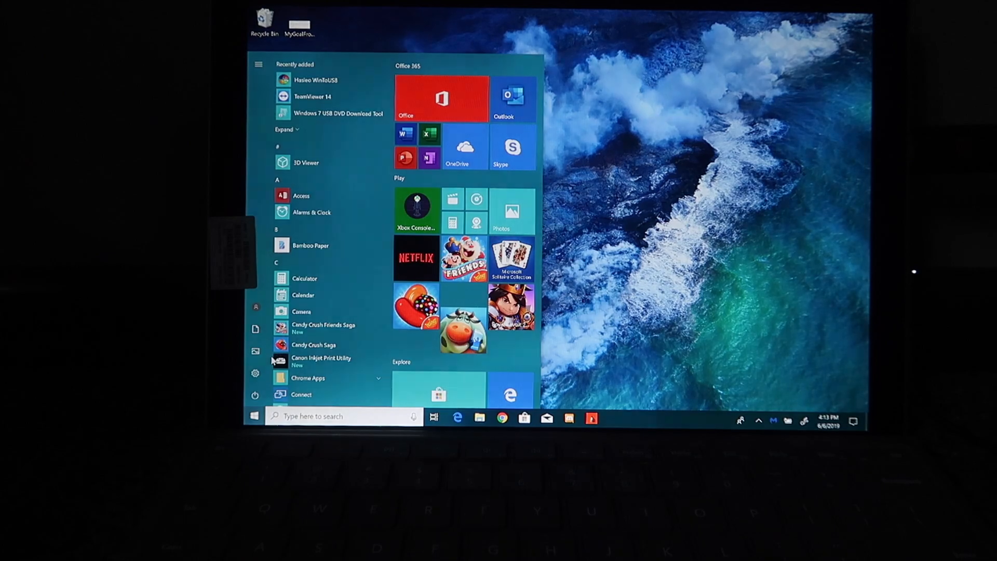
pyautogui.click(255, 395)
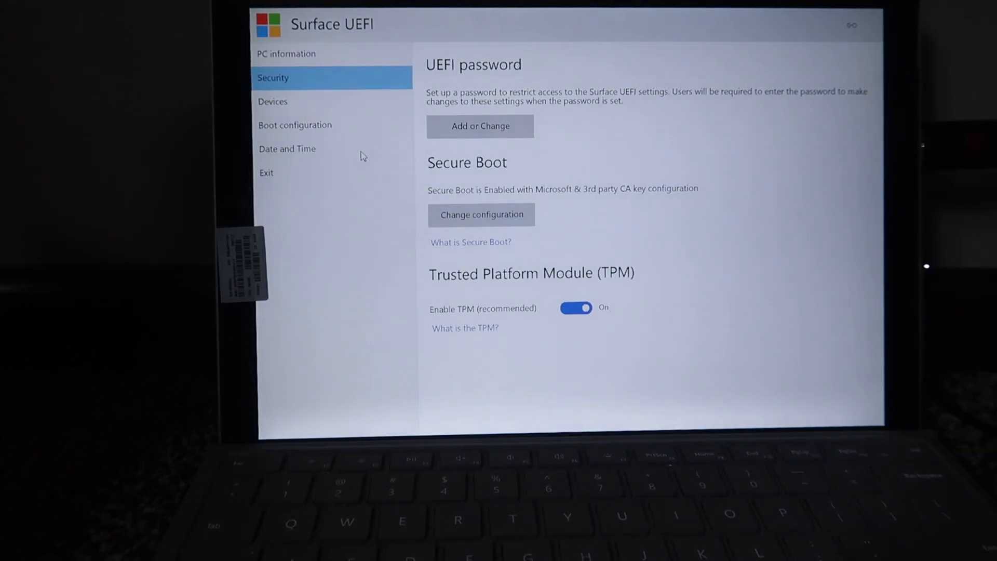
# In Boot configuration, select USB Storage and boot the Surface from it.
pyautogui.click(294, 125)
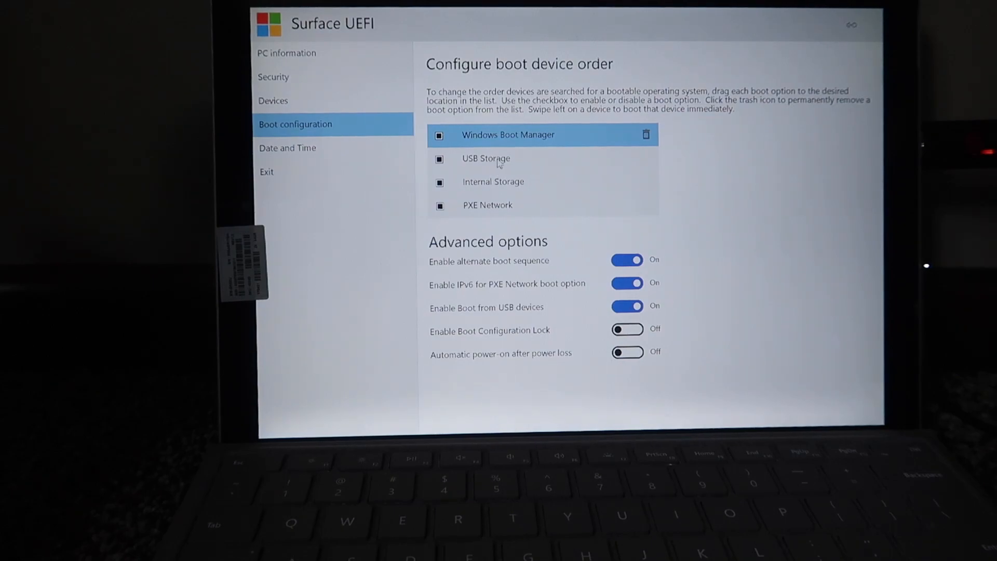
pyautogui.click(487, 159)
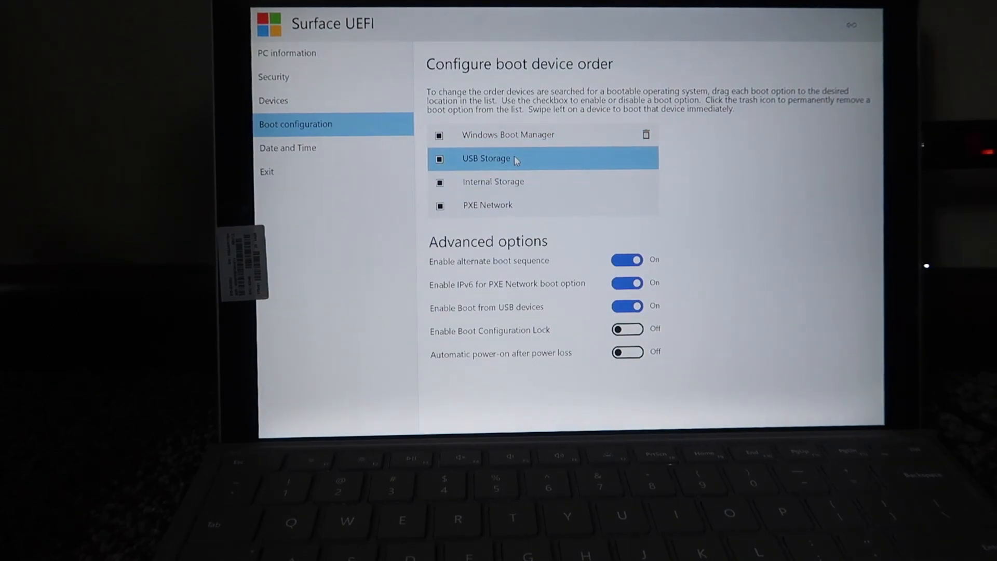
pyautogui.click(492, 182)
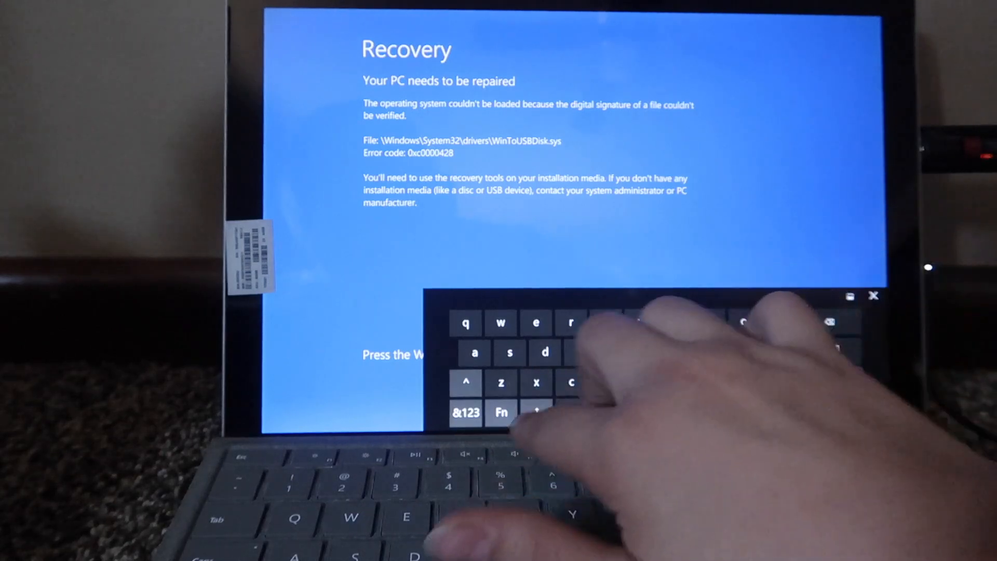
pyautogui.click(466, 412)
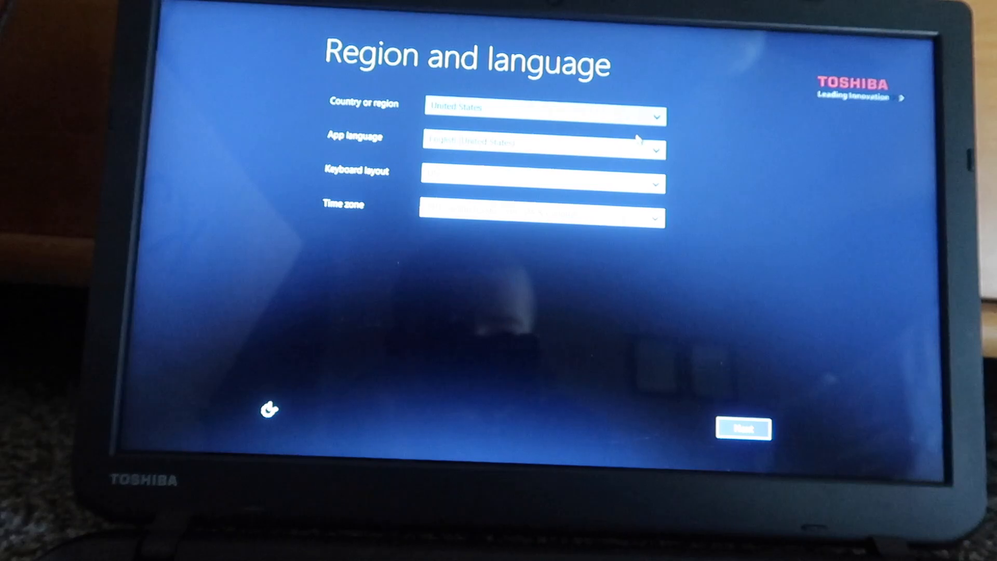
pyautogui.moveTo(729, 142)
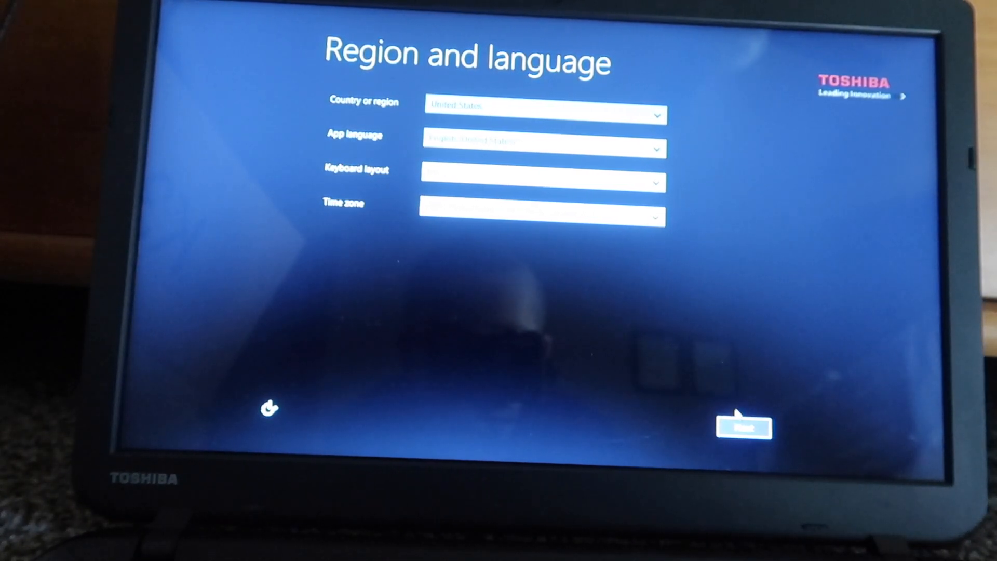
# Keep the United States region and English language defaults, then accept the license terms.
pyautogui.click(744, 428)
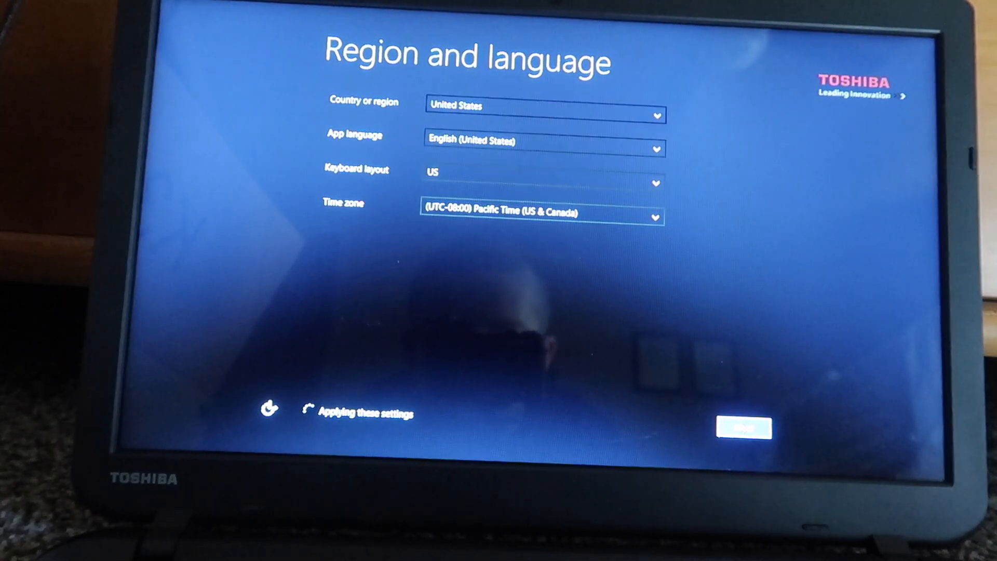
pyautogui.click(745, 427)
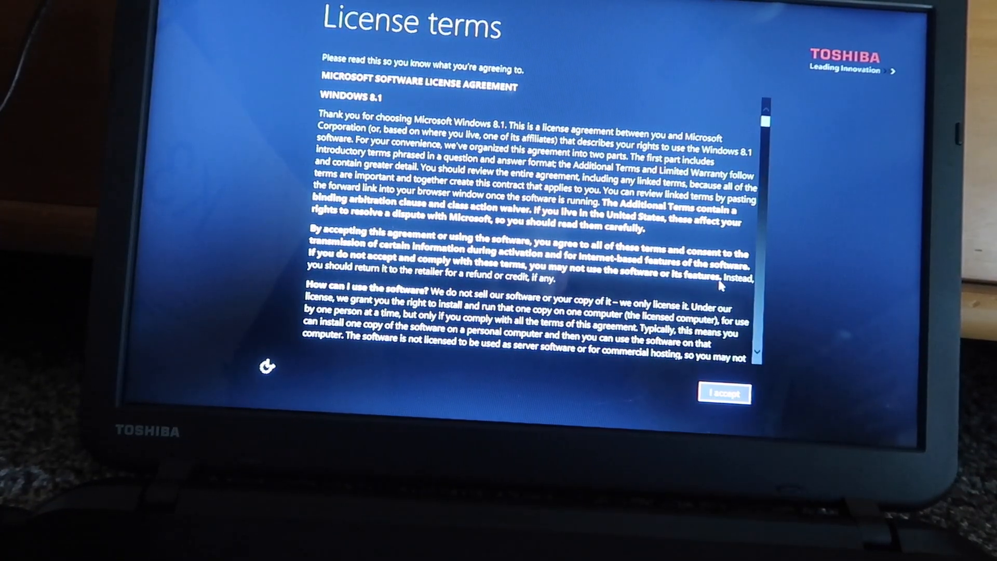
pyautogui.click(724, 394)
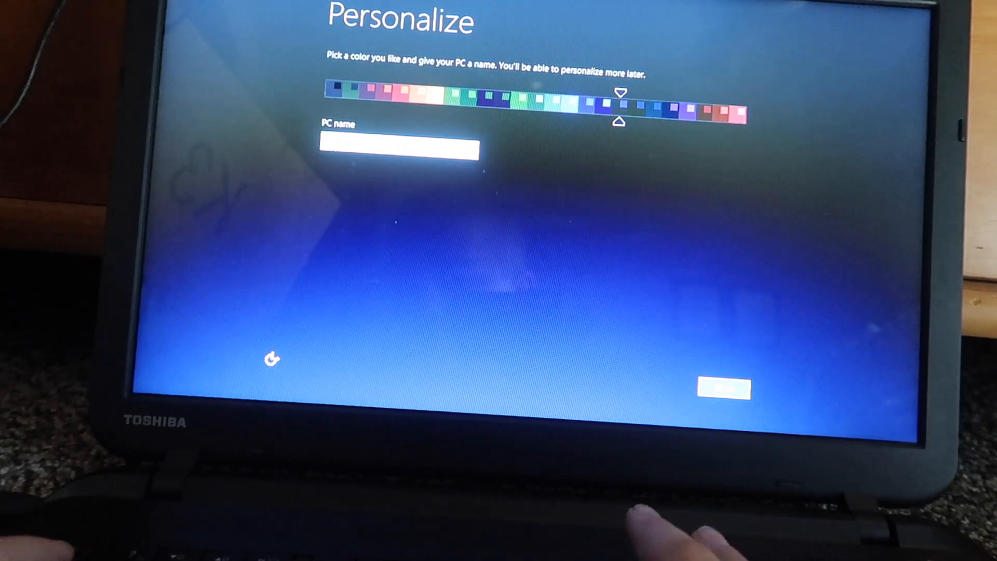
# Enter a PC name on the Personalize page and continue to Your account.
pyautogui.click(397, 148)
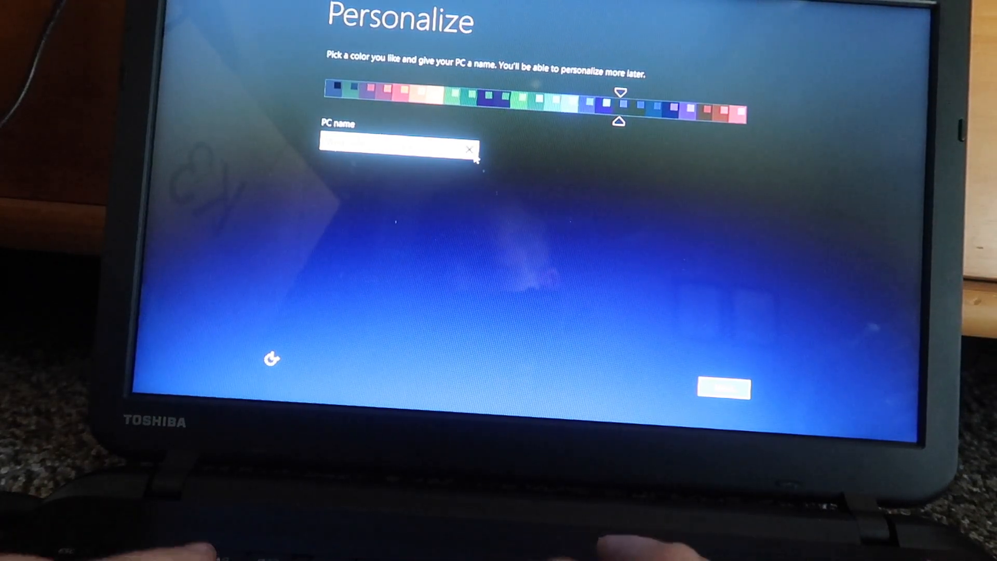
pyautogui.click(722, 388)
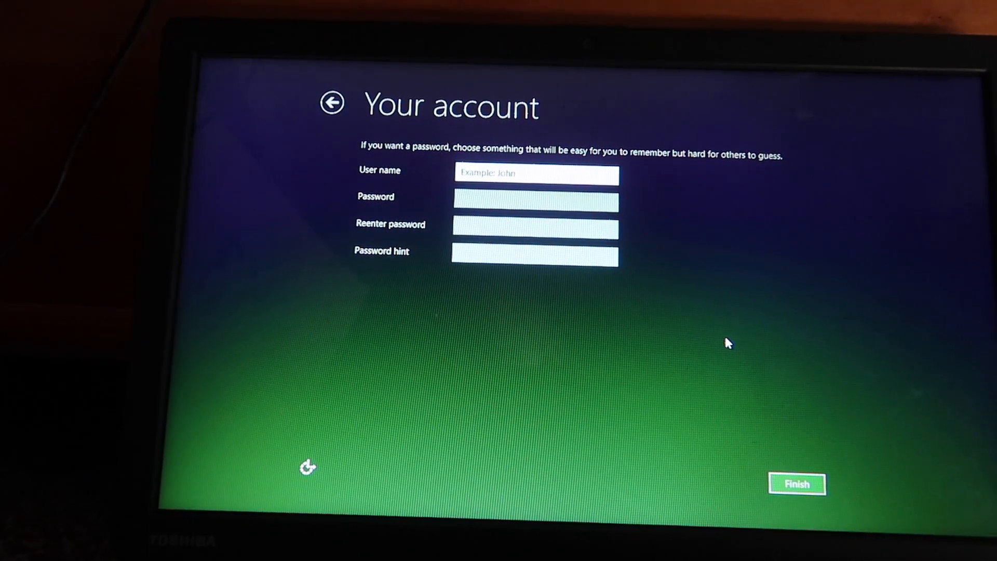
# Enter the user name WinToUSB and finish creating the local account.
pyautogui.write('WinToUSB')
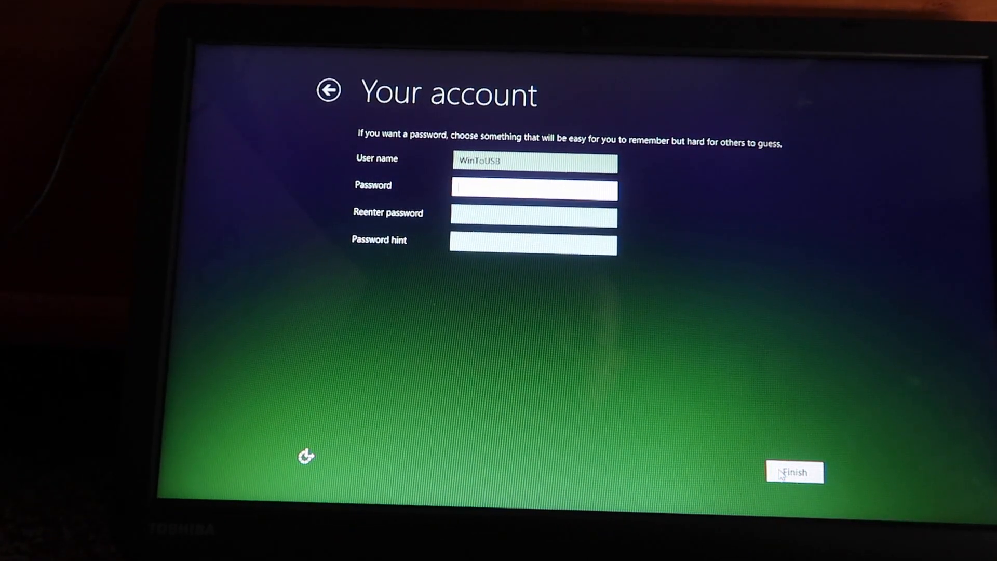
pyautogui.click(794, 473)
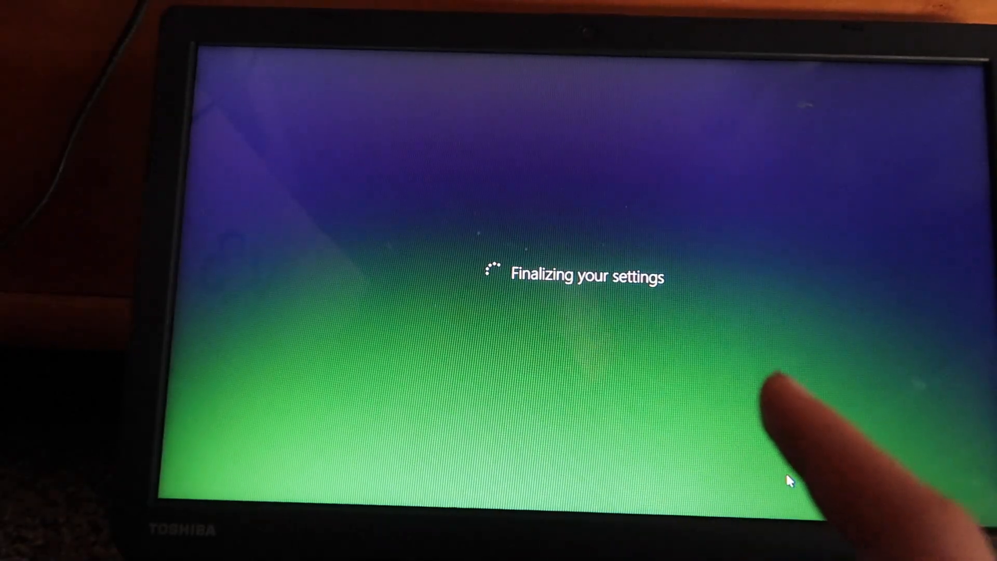